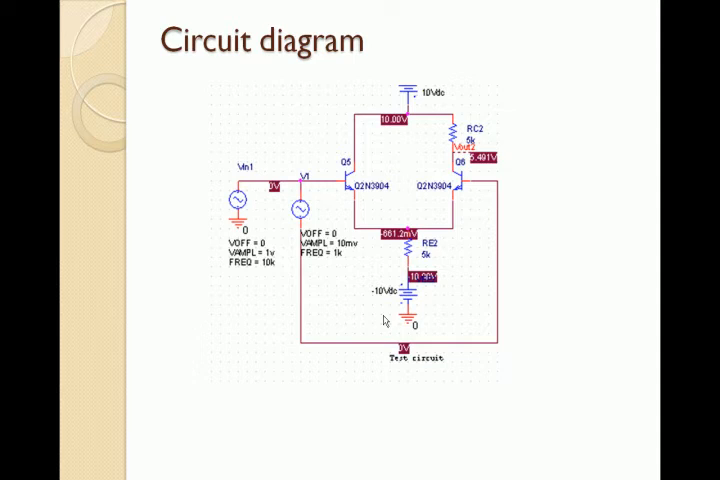
pyautogui.moveTo(418, 133)
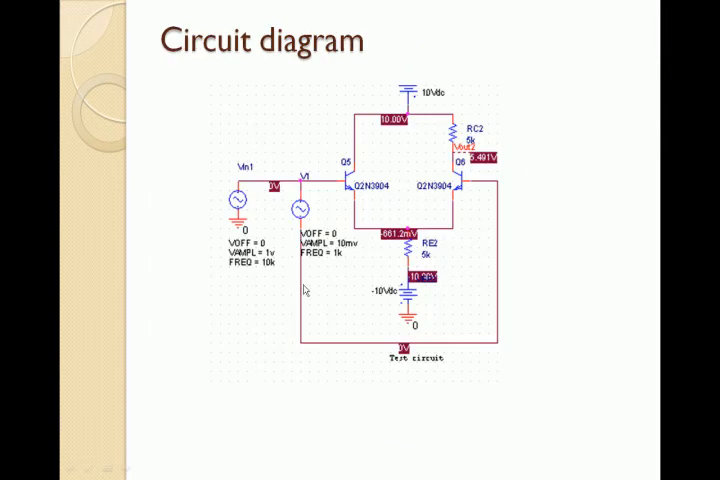
pyautogui.moveTo(475, 165)
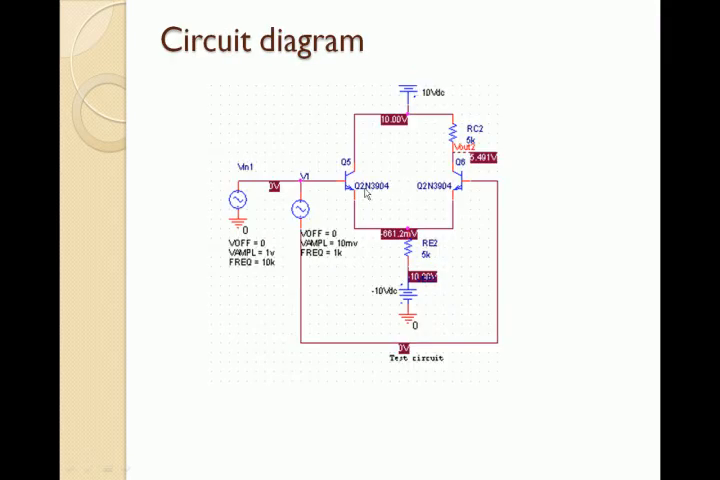
pyautogui.moveTo(375, 205)
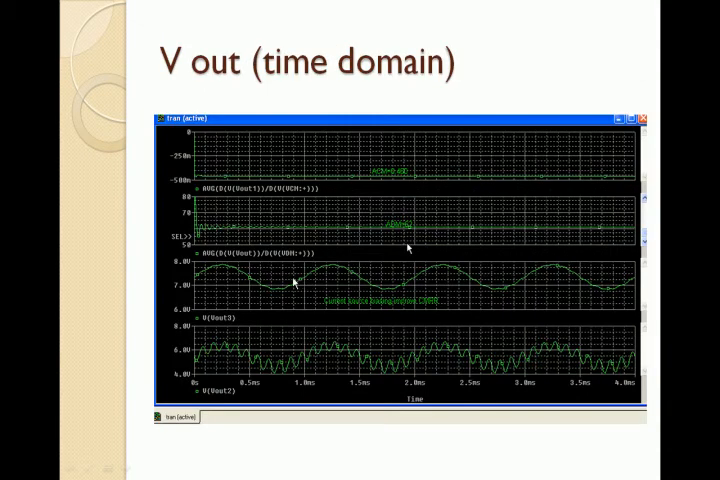
pyautogui.moveTo(285, 267)
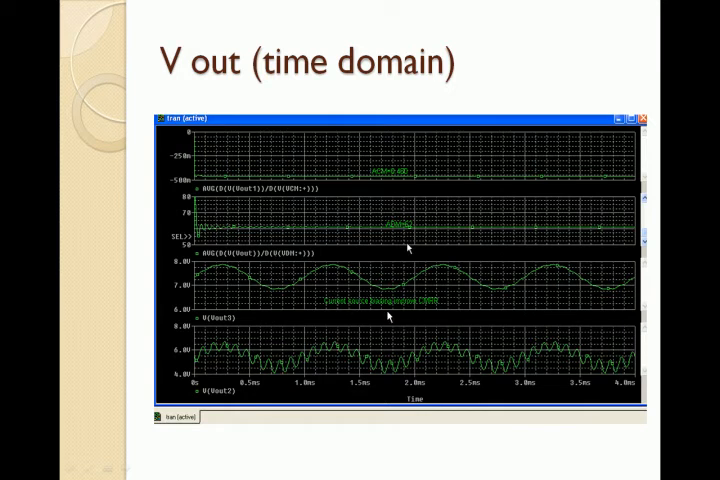
pyautogui.moveTo(438, 302)
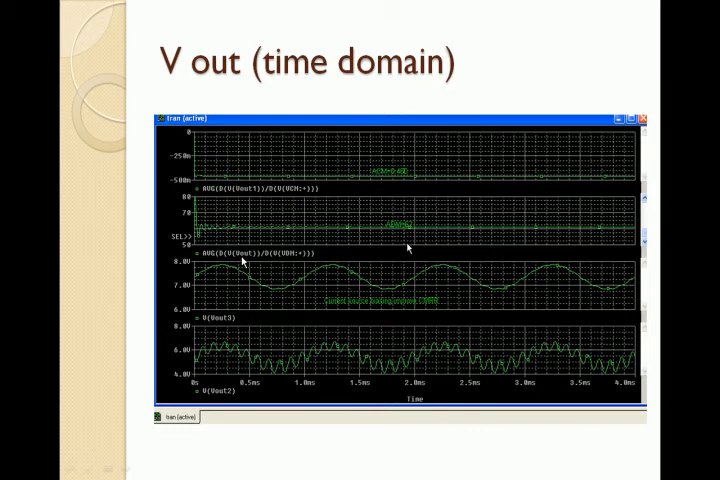
pyautogui.moveTo(278, 266)
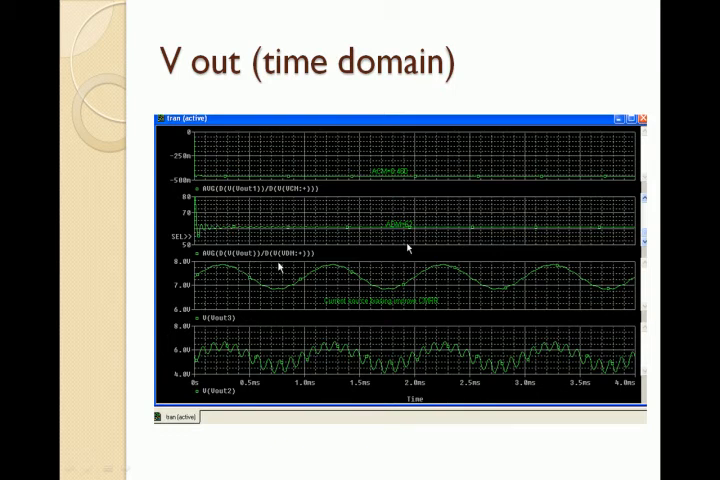
pyautogui.moveTo(395, 181)
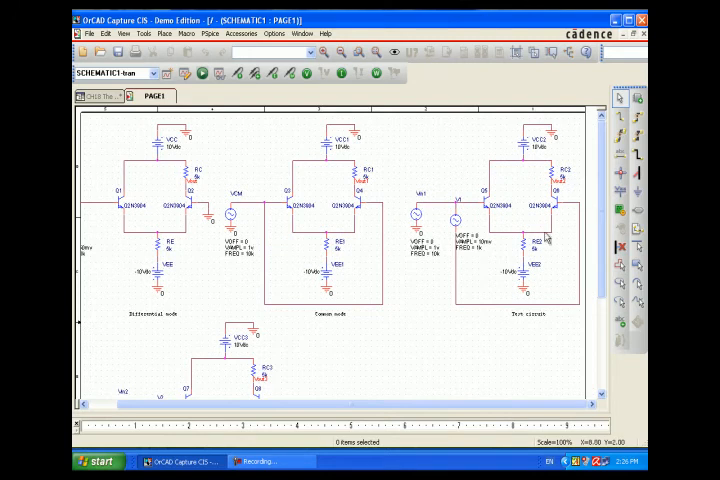
# - Launch the transient simulation, accepting the loss of undo history, so PSpice opens
pyautogui.scroll(-3)
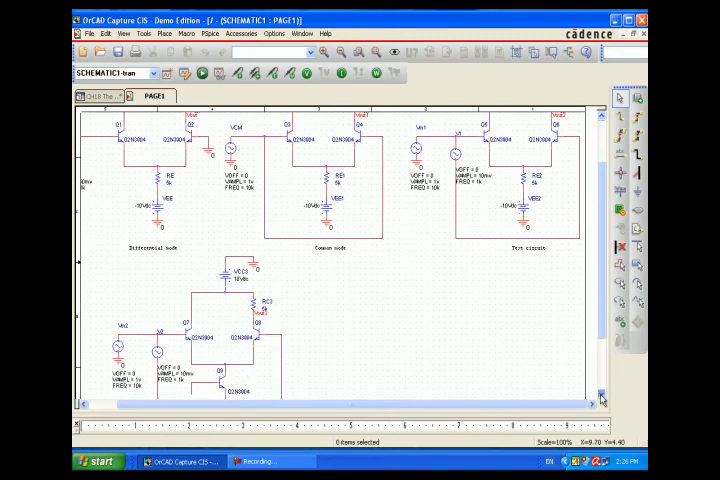
pyautogui.scroll(-3)
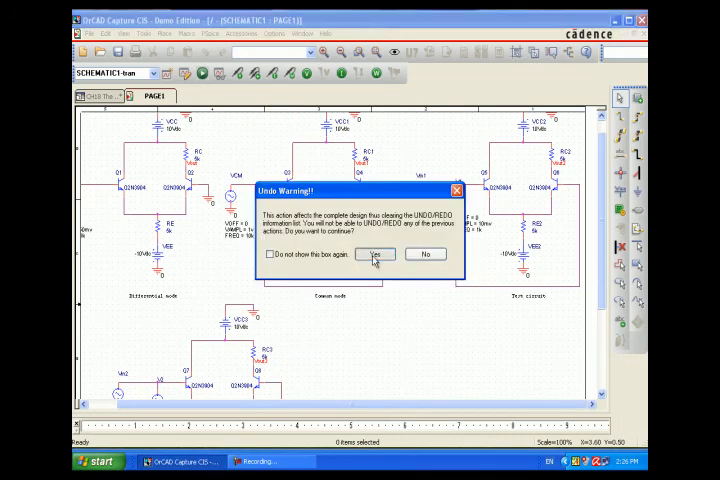
pyautogui.click(374, 253)
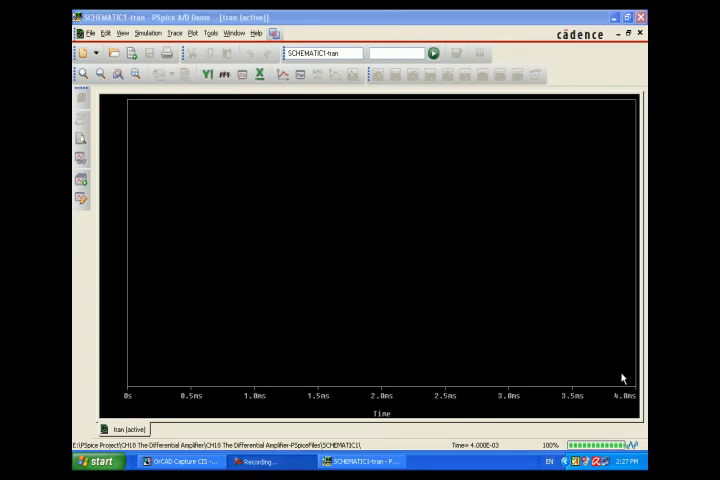
# - Return to the Capture schematic to view the bias-point node voltages
pyautogui.click(177, 461)
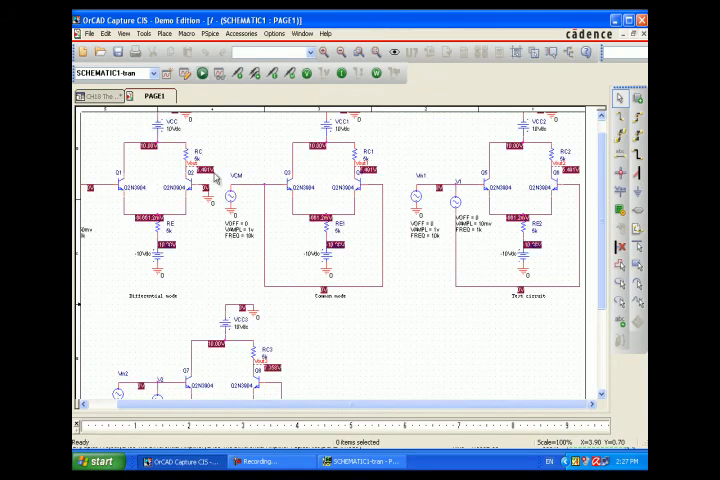
pyautogui.moveTo(382, 182)
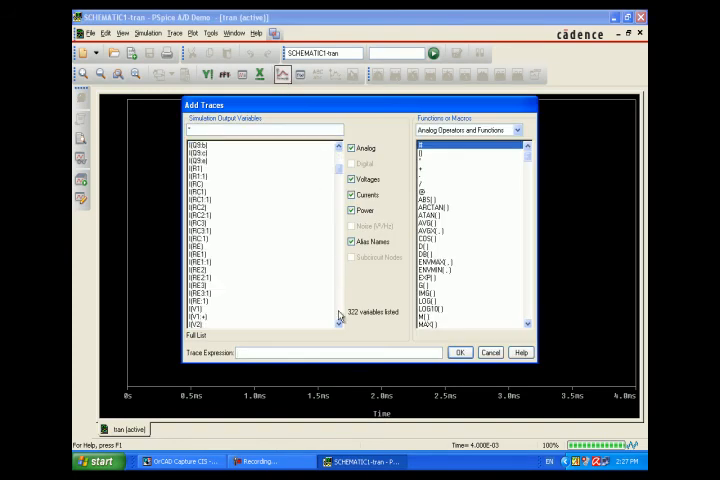
# - Add V(Vout2) and V(Vout3) as traces, each in its own plot
pyautogui.scroll(-3)
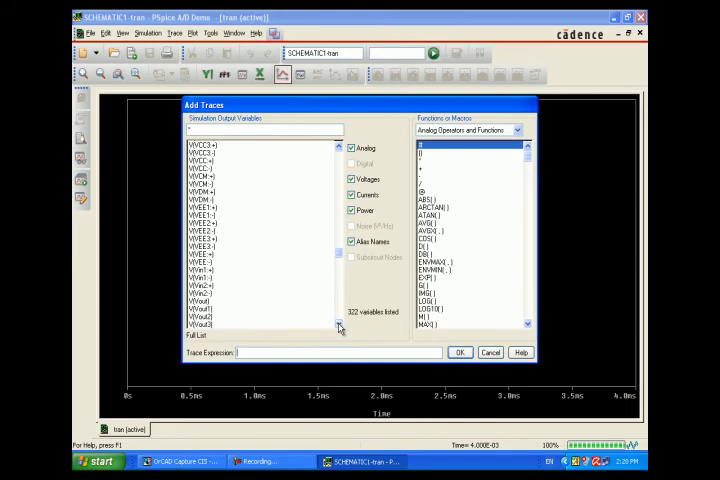
pyautogui.click(200, 317)
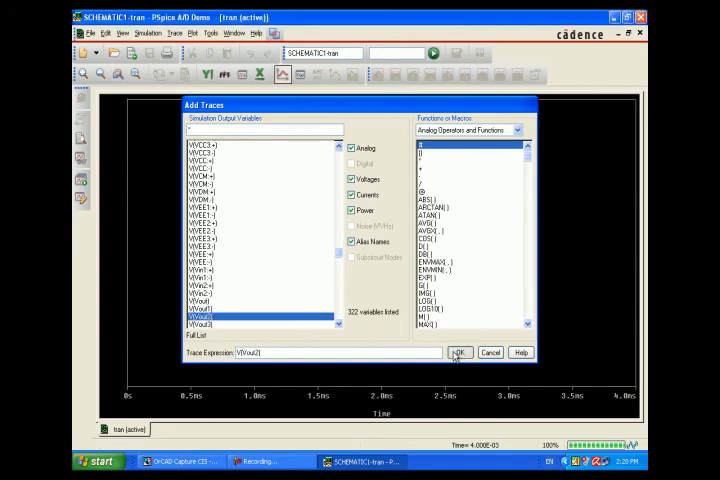
pyautogui.click(456, 352)
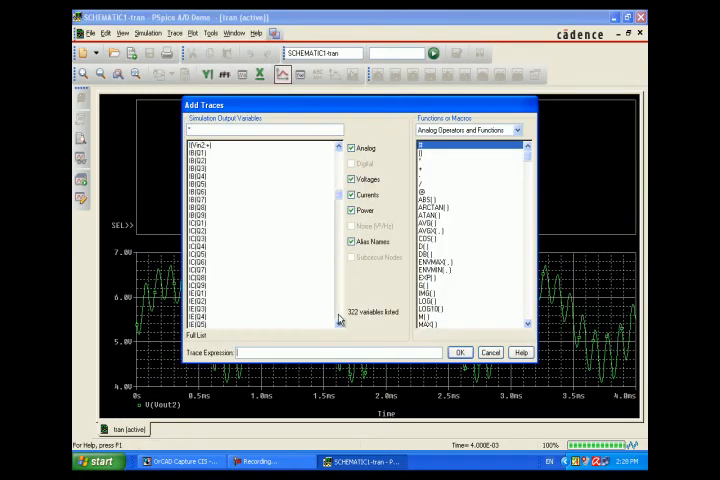
pyautogui.scroll(-3)
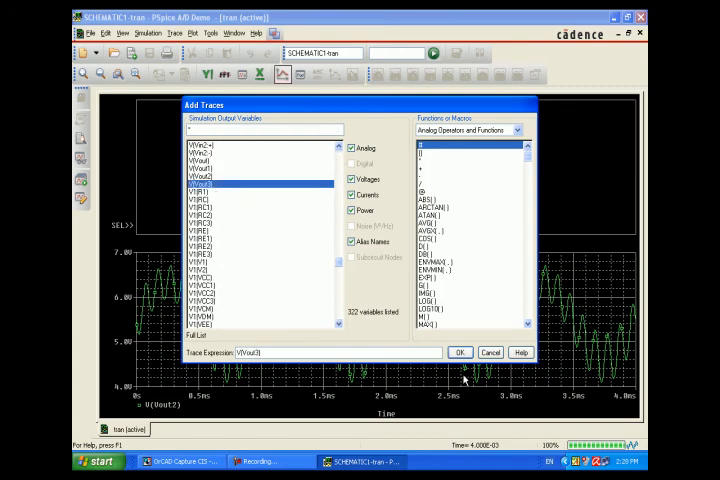
pyautogui.click(459, 352)
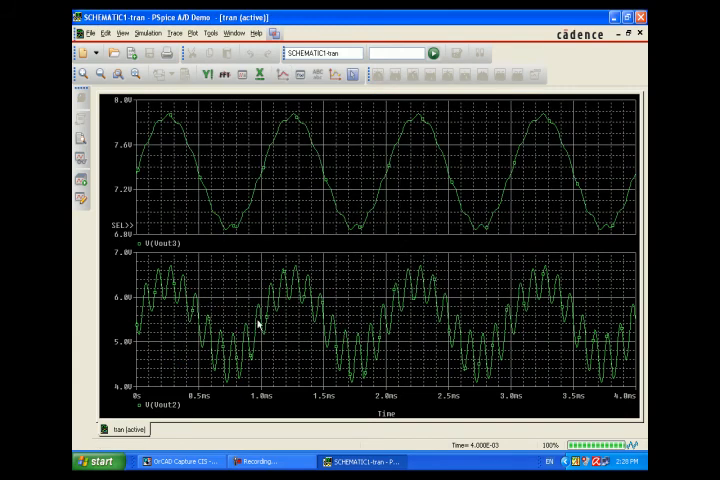
pyautogui.moveTo(258, 197)
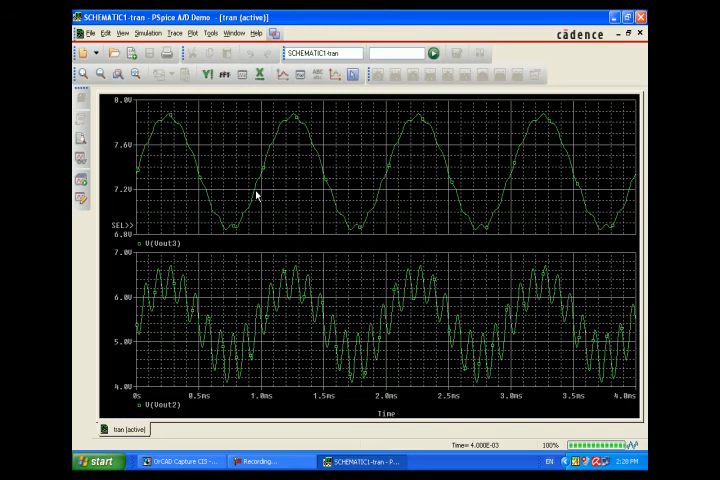
pyautogui.moveTo(357, 196)
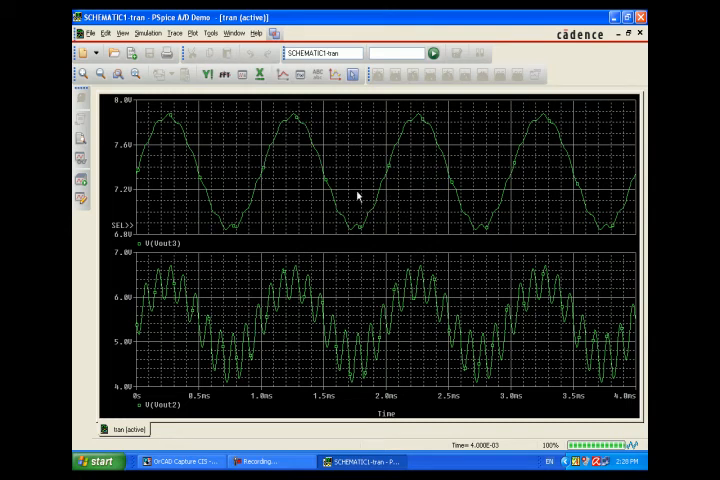
pyautogui.moveTo(218, 205)
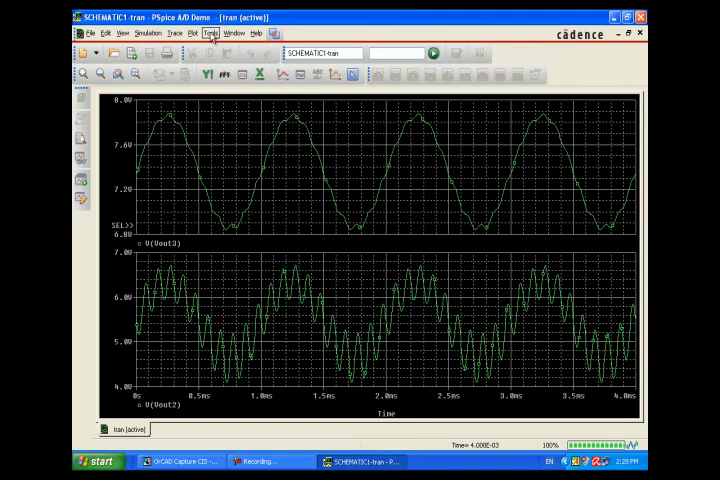
# - Insert a new empty plot into the PSpice A/D window
pyautogui.click(193, 33)
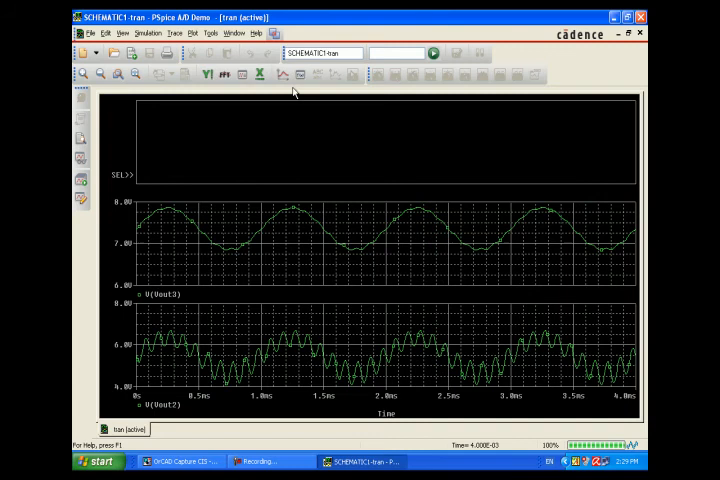
# - Add the ADM gain trace AVG(D(V(Vout))/D(V(VDM:+))) to the top plot
pyautogui.click(289, 74)
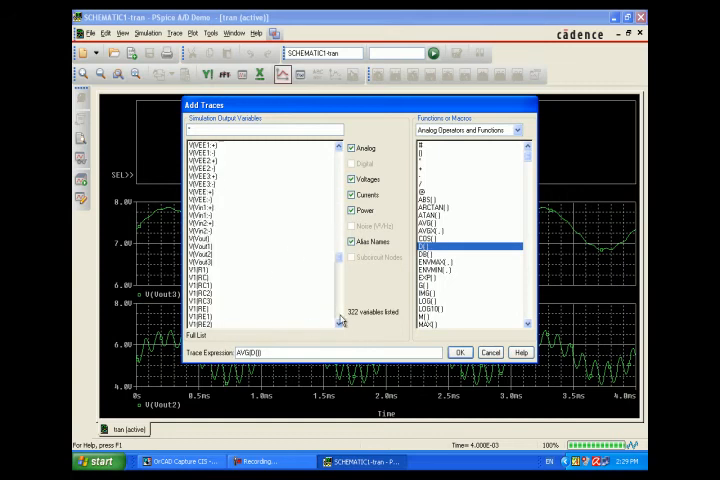
pyautogui.click(200, 242)
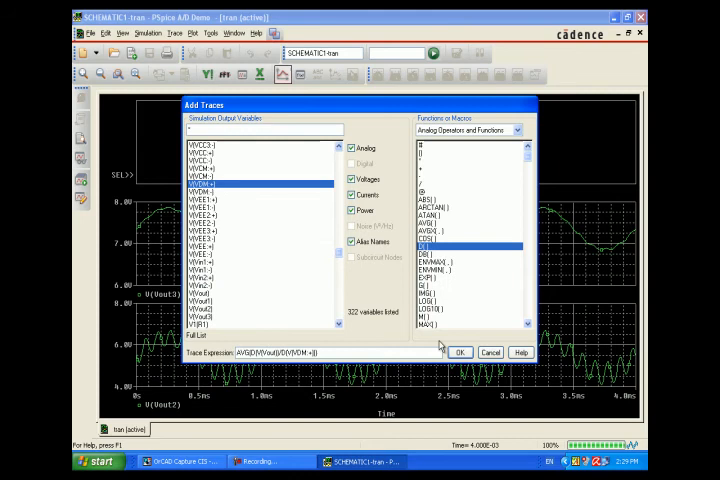
pyautogui.click(458, 352)
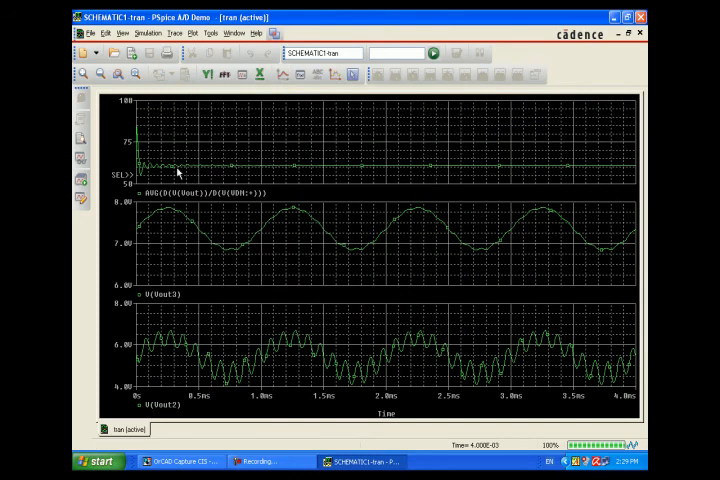
pyautogui.click(181, 33)
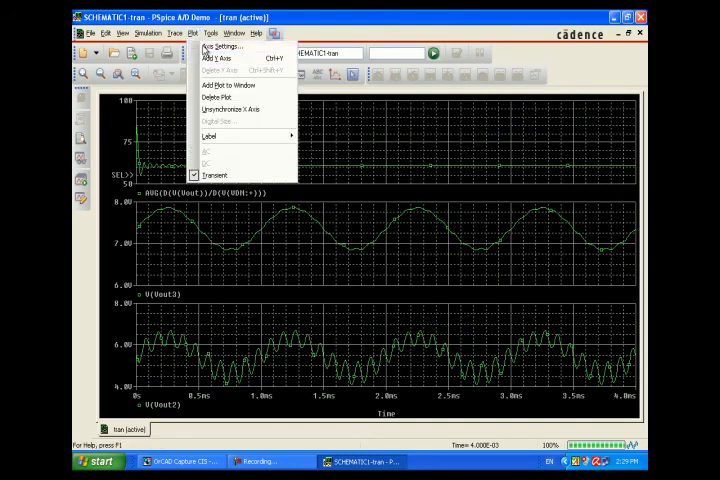
# - Set the gain plot's user-defined Y-axis range to 50–80
pyautogui.click(224, 46)
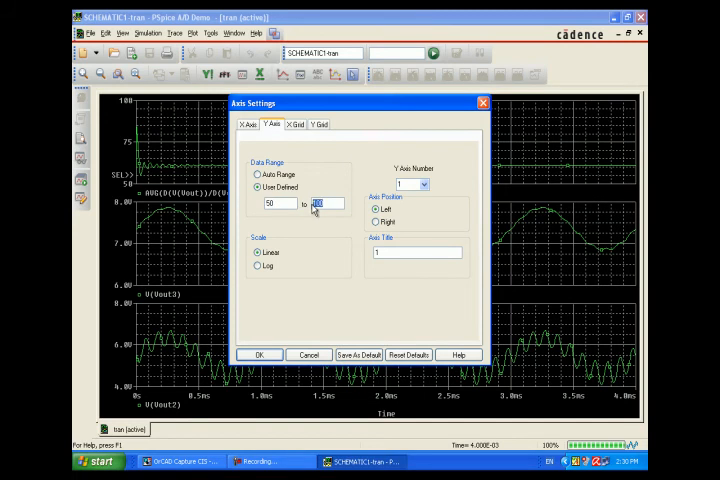
pyautogui.click(259, 354)
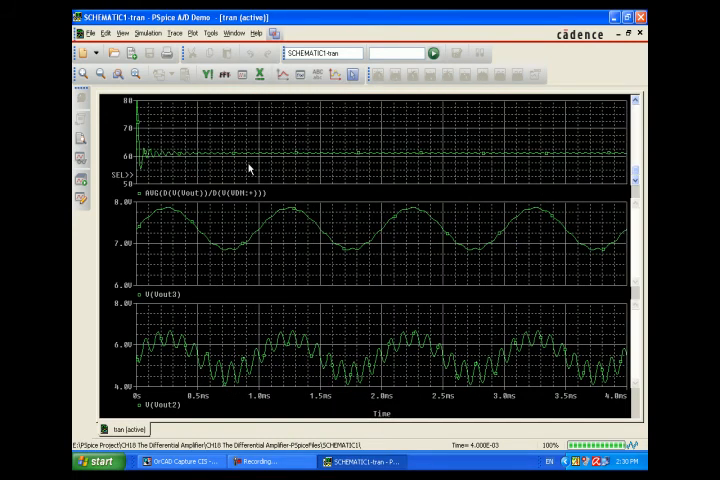
pyautogui.moveTo(303, 128)
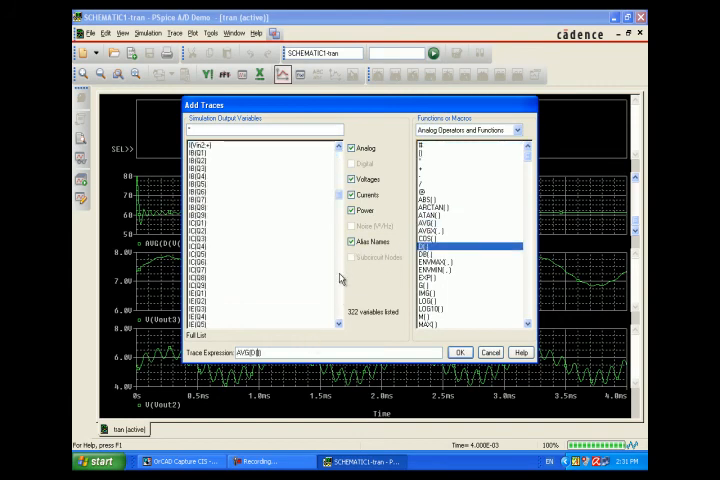
# - Add the ACM gain trace AVG(D(V(Vout1))/D(V(VCM:+))), adjust its axis range, and re-confirm it
pyautogui.scroll(-3)
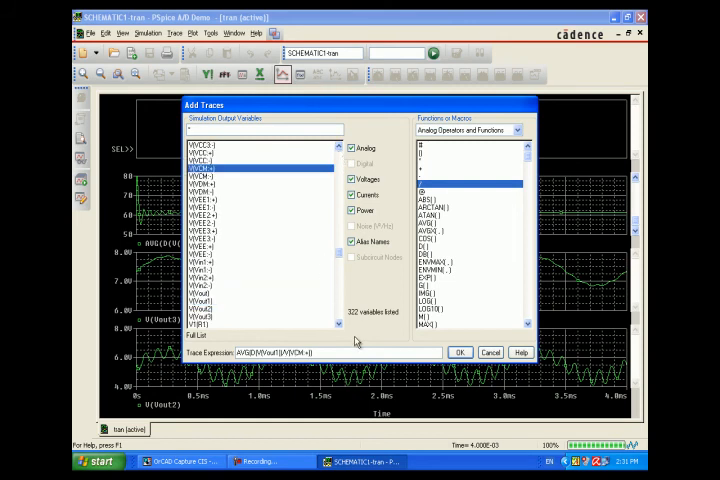
pyautogui.click(459, 352)
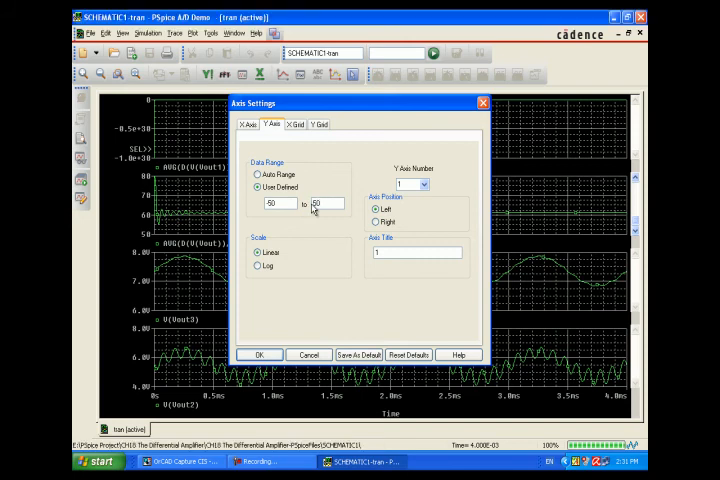
pyautogui.click(259, 354)
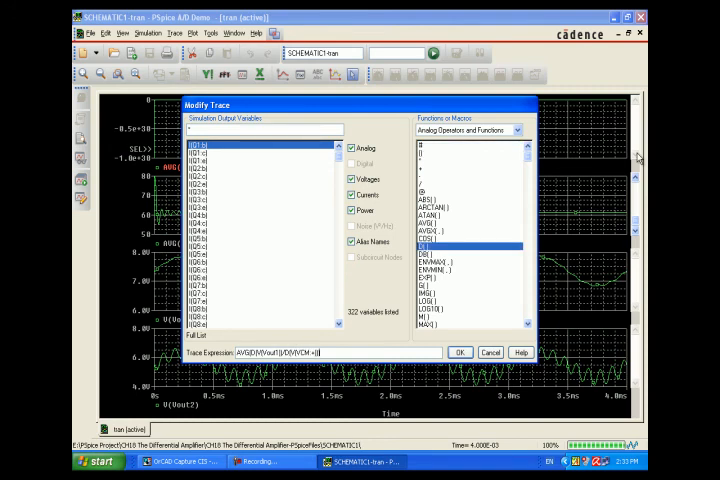
pyautogui.click(459, 352)
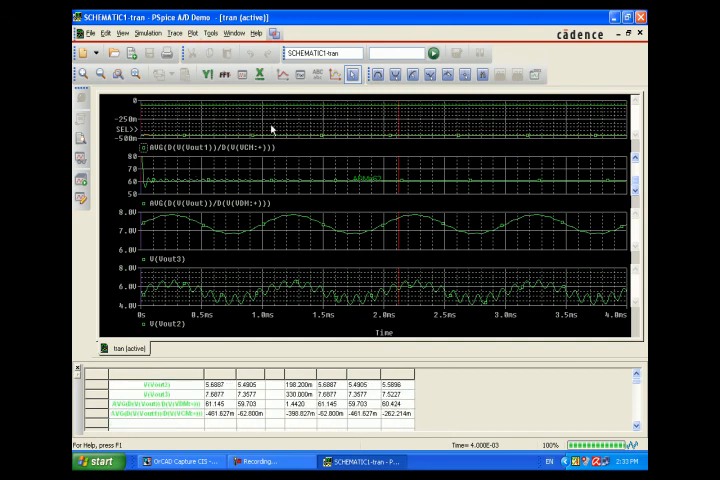
pyautogui.moveTo(255, 145)
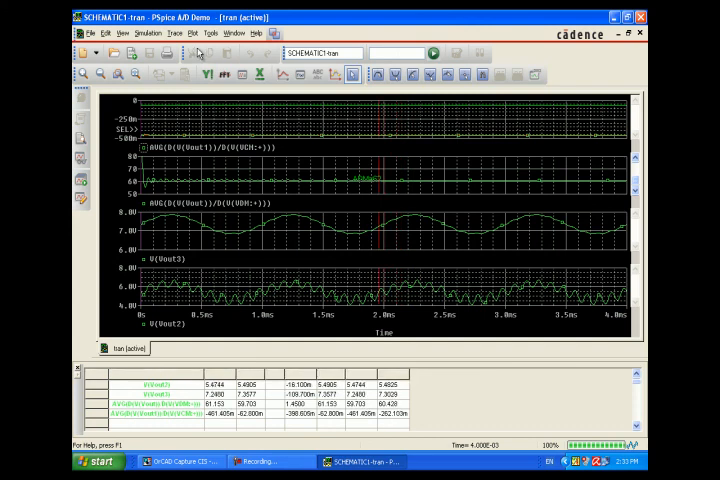
pyautogui.moveTo(407, 107)
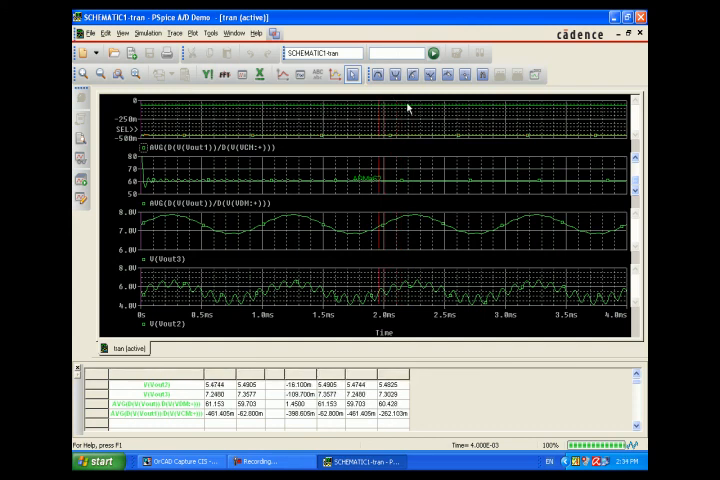
pyautogui.moveTo(202, 172)
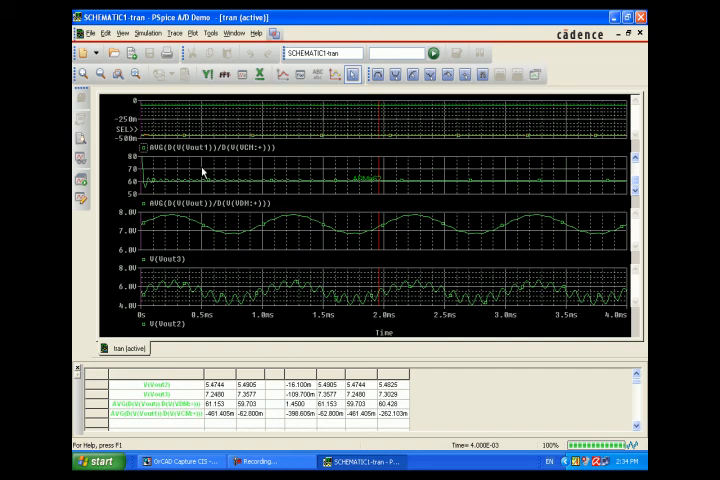
pyautogui.moveTo(284, 360)
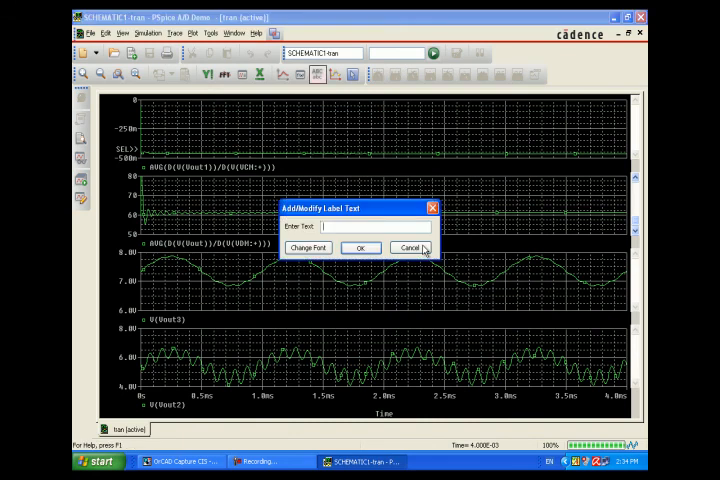
# - Enter the 'Ac' label text for the common-mode gain plot
pyautogui.write('Ac')
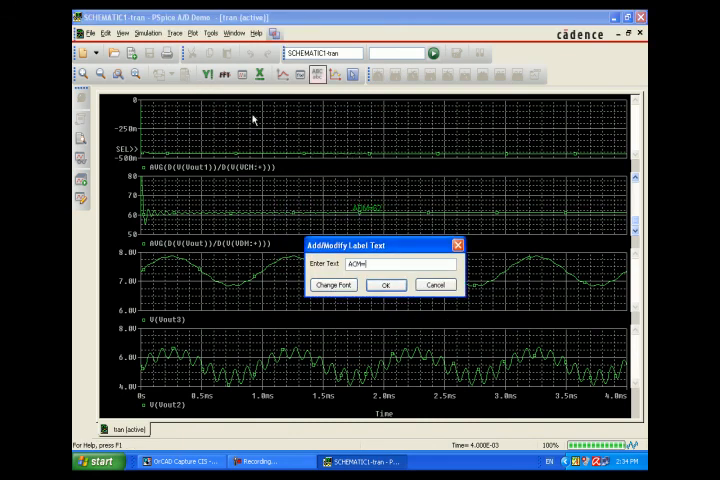
pyautogui.click(386, 285)
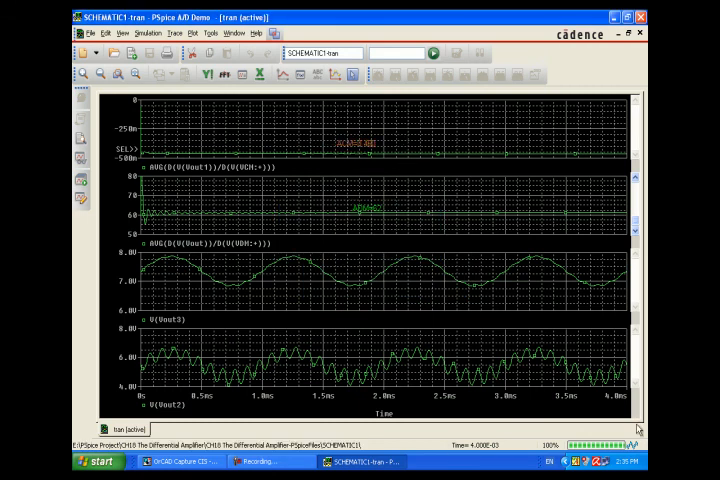
pyautogui.moveTo(230, 412)
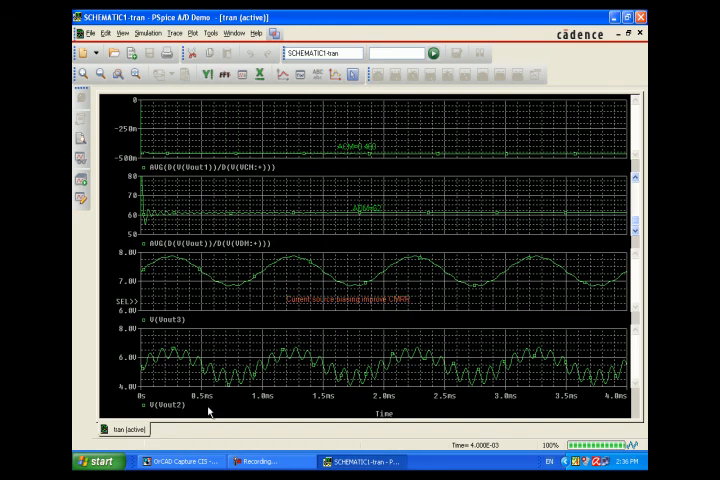
pyautogui.moveTo(588, 288)
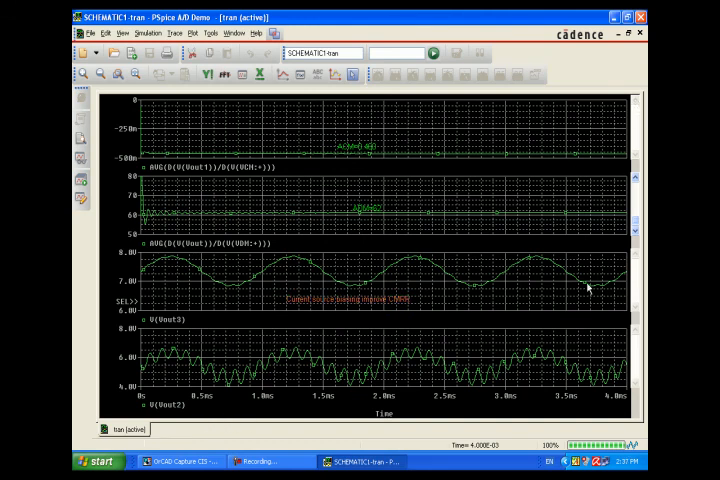
pyautogui.moveTo(210, 113)
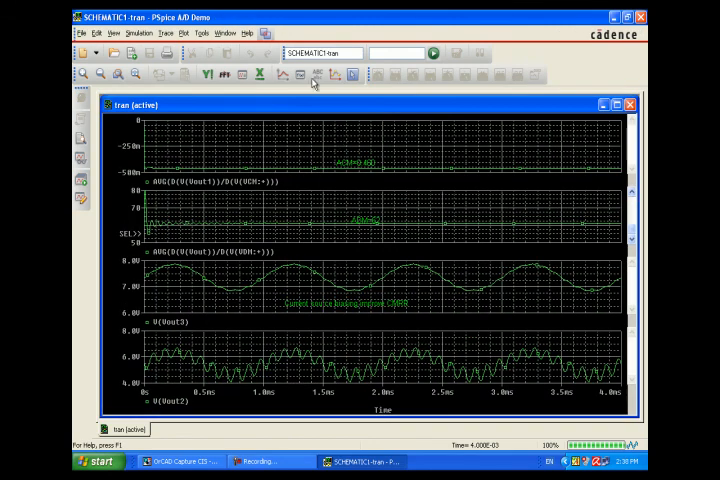
pyautogui.moveTo(375, 247)
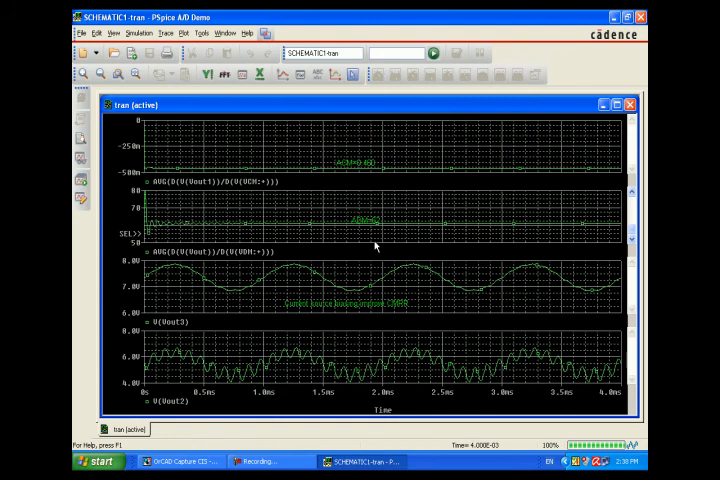